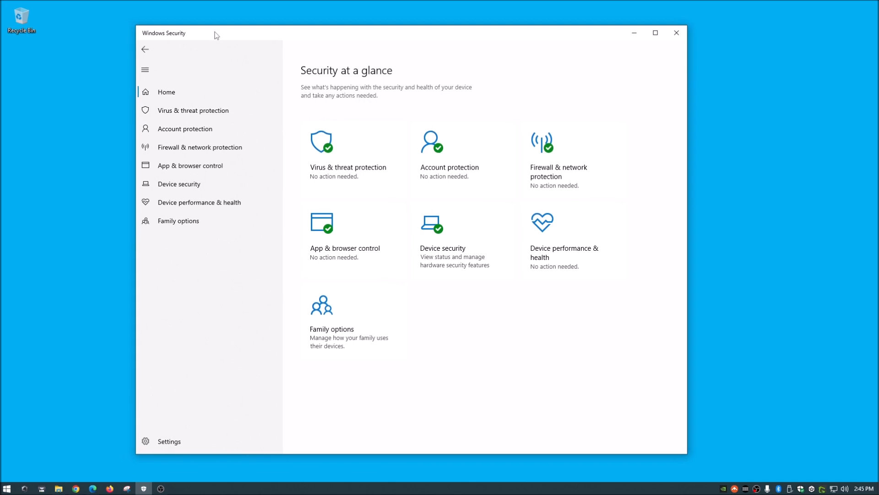
mouse_move(676, 33)
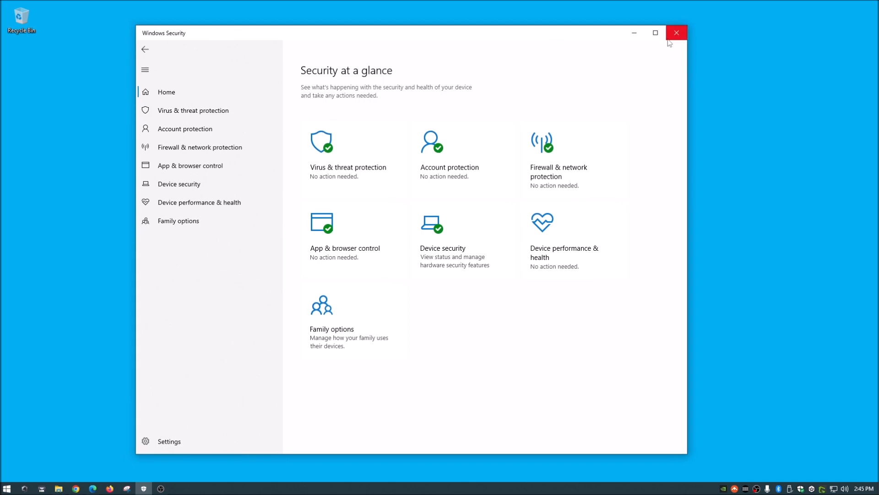
Go to the Virus & threat protection page showing no current threats
left_click(676, 33)
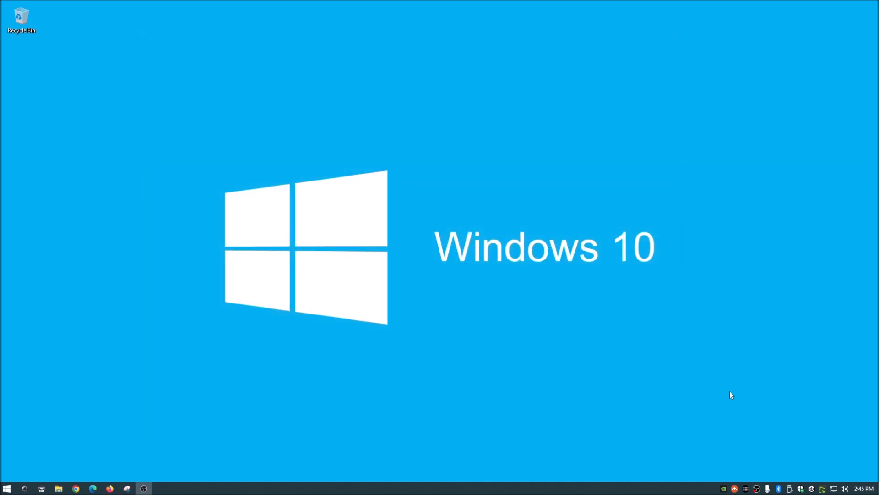
mouse_move(802, 477)
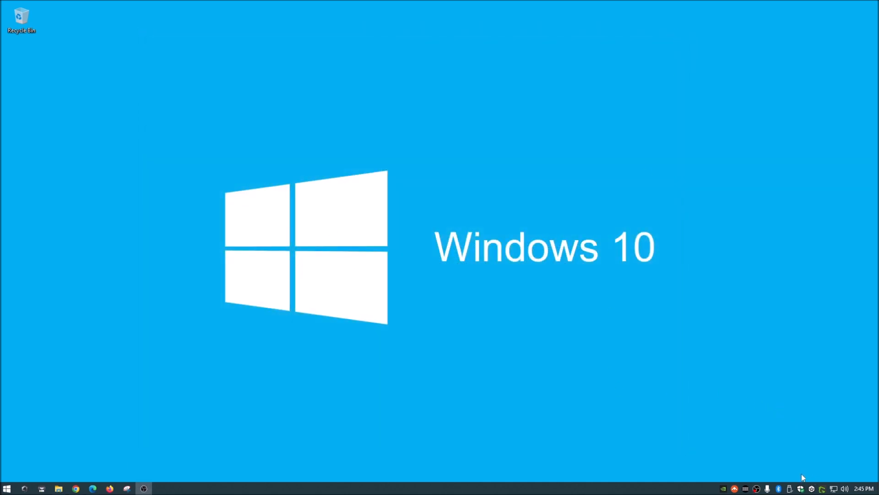
mouse_move(799, 489)
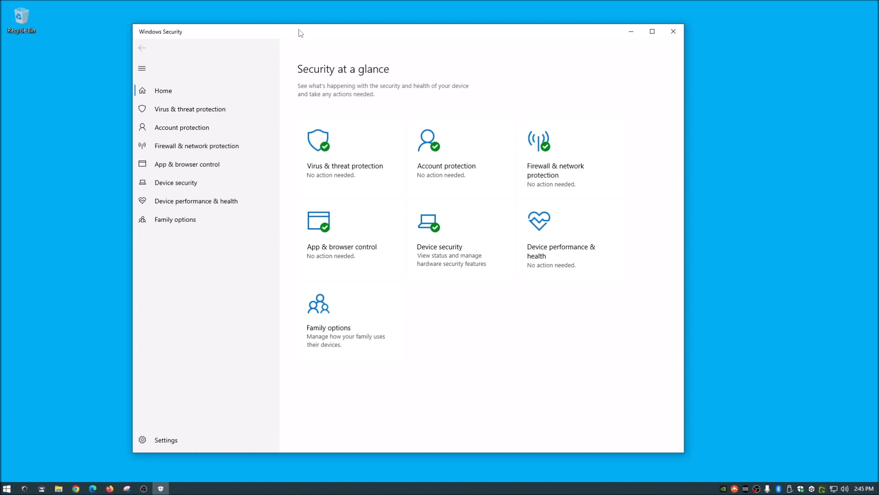
mouse_move(166, 82)
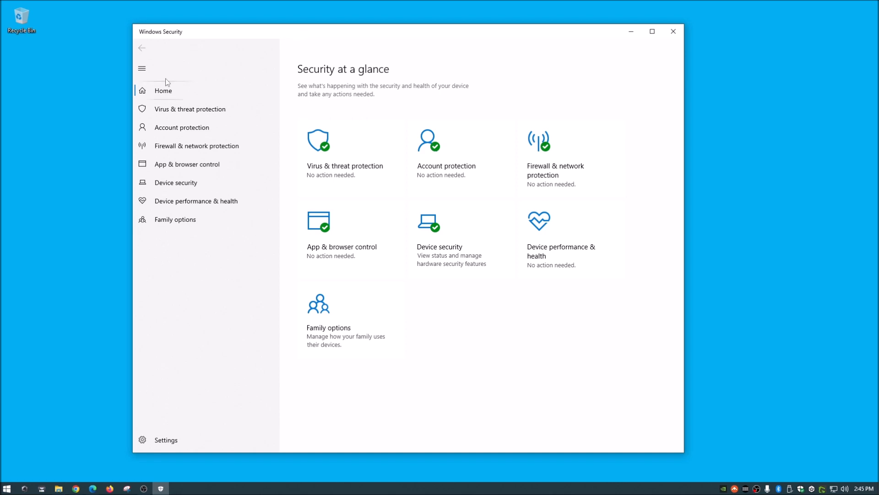
mouse_move(204, 71)
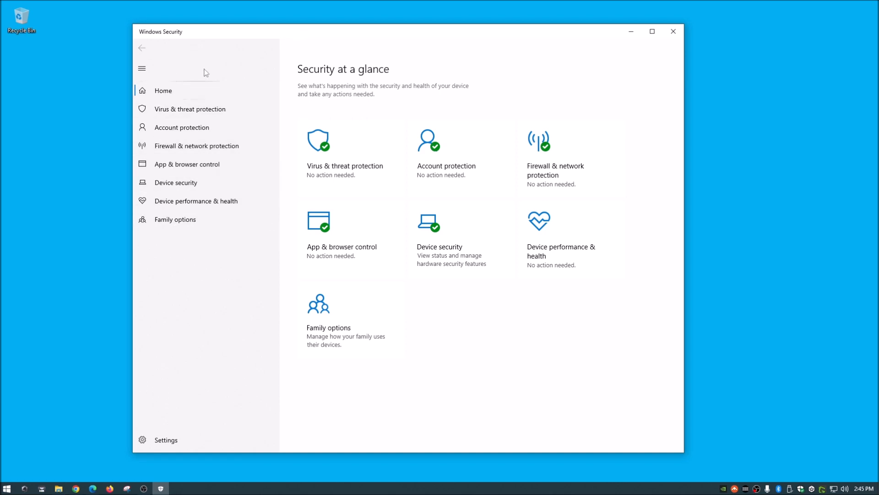
mouse_move(330, 45)
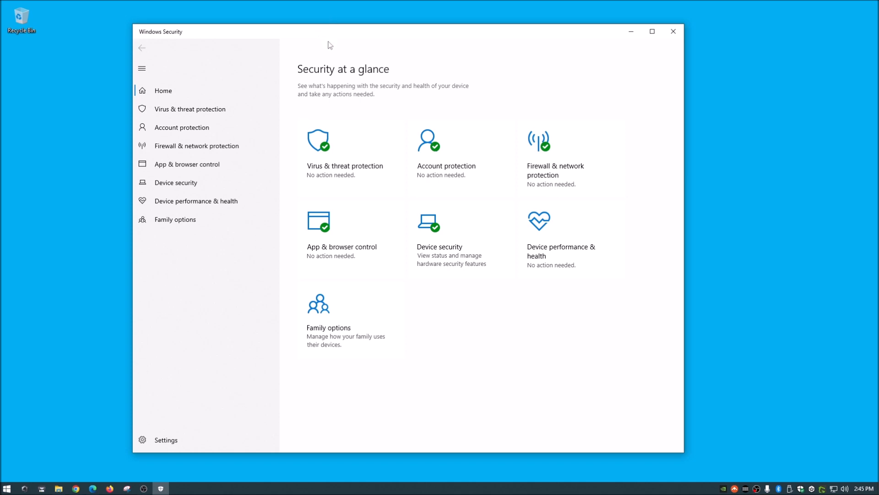
mouse_move(350, 158)
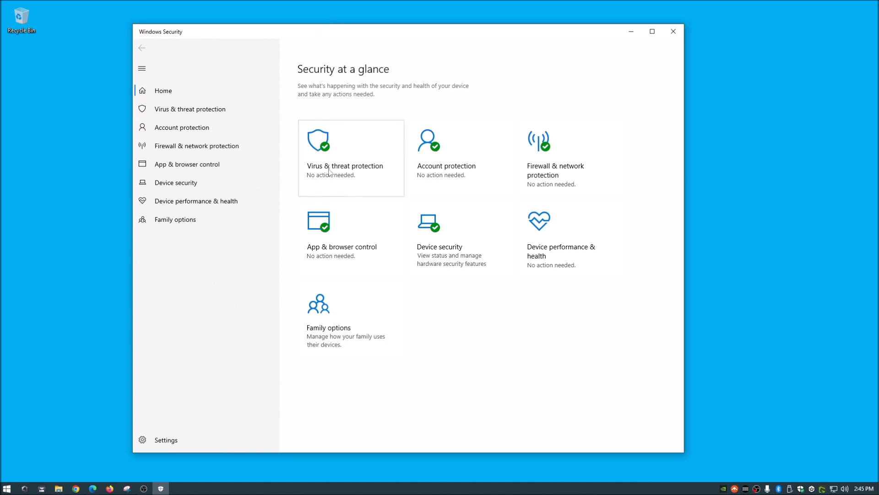
mouse_move(190, 109)
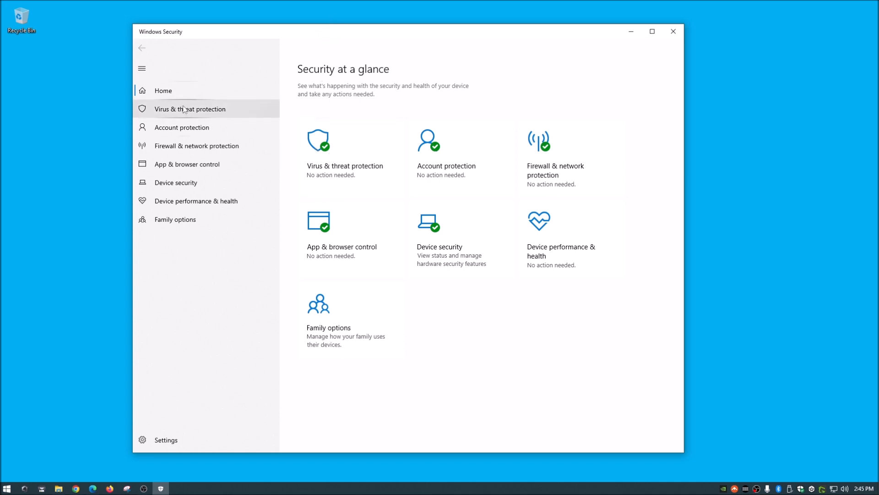
left_click(190, 109)
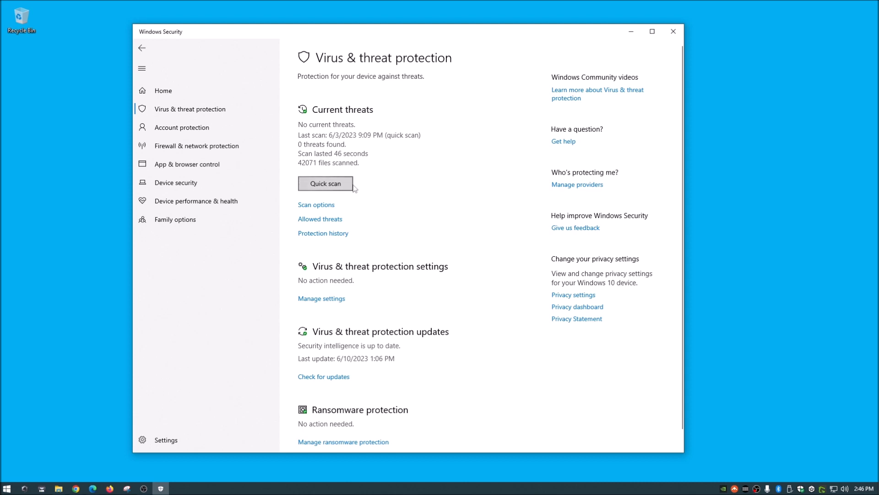
mouse_move(393, 178)
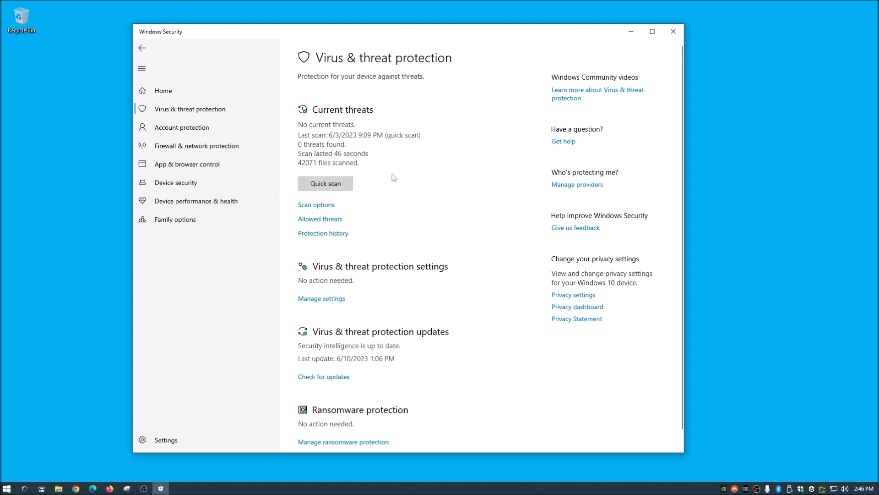
mouse_move(385, 178)
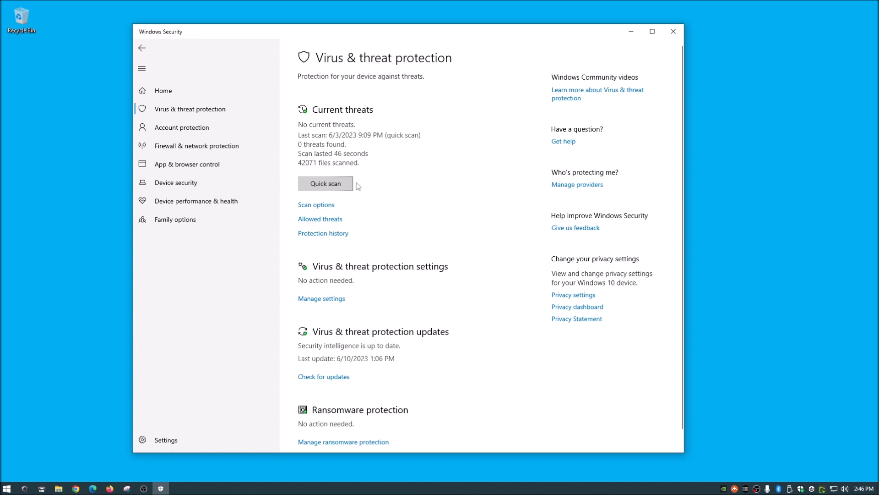
mouse_move(406, 183)
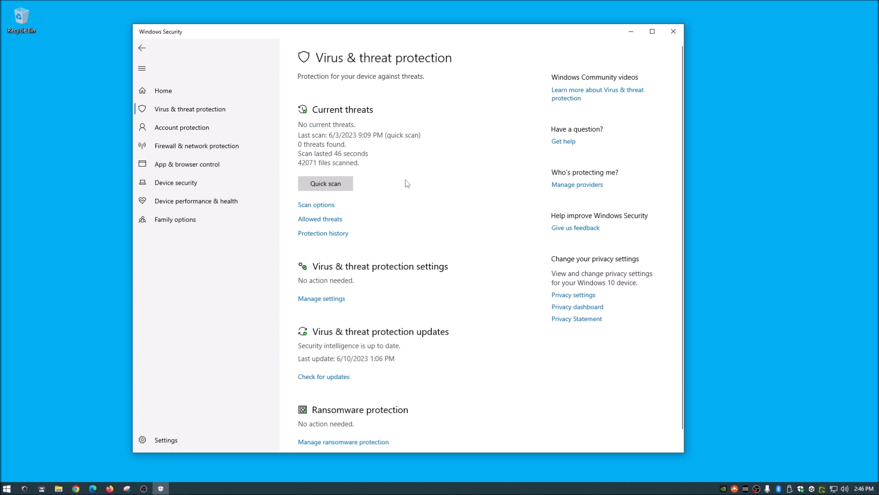
mouse_move(351, 186)
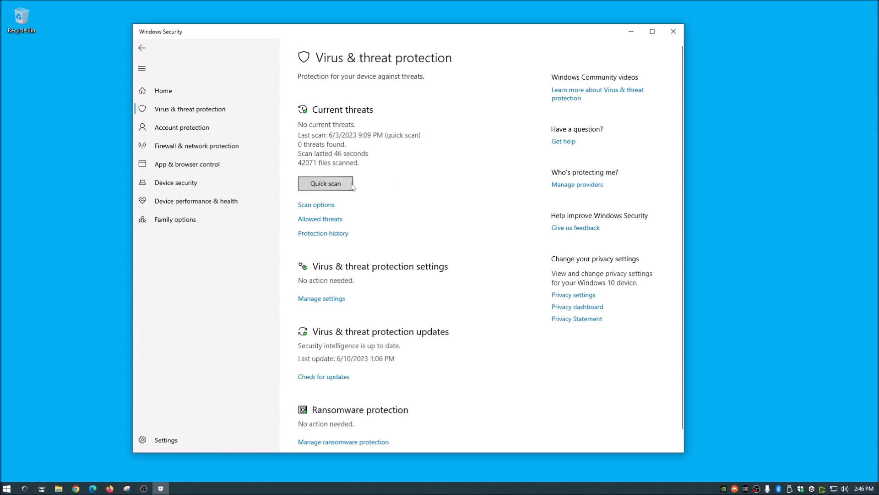
mouse_move(391, 182)
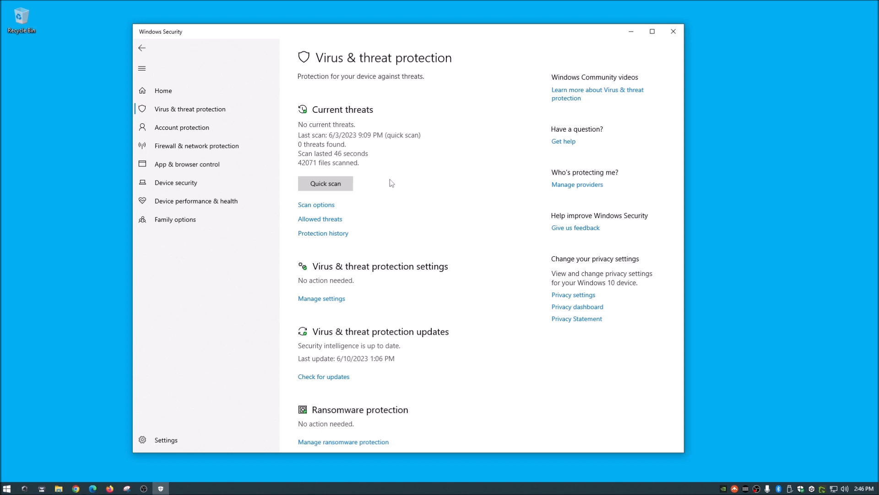
mouse_move(316, 204)
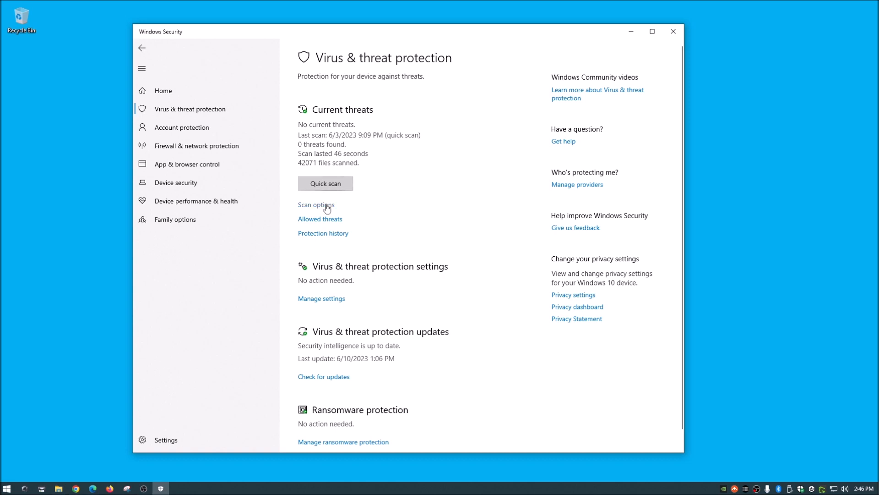
Show the Scan options with Quick scan selected among Full, Custom and Offline
left_click(316, 204)
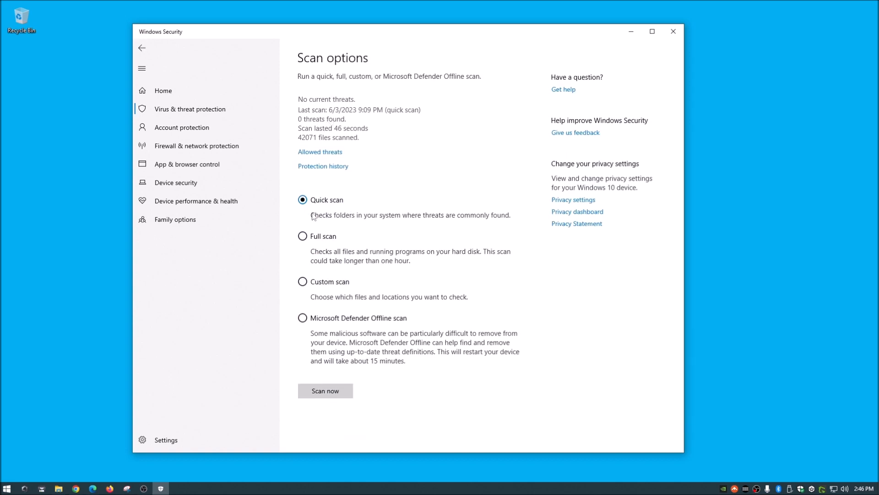
mouse_move(358, 204)
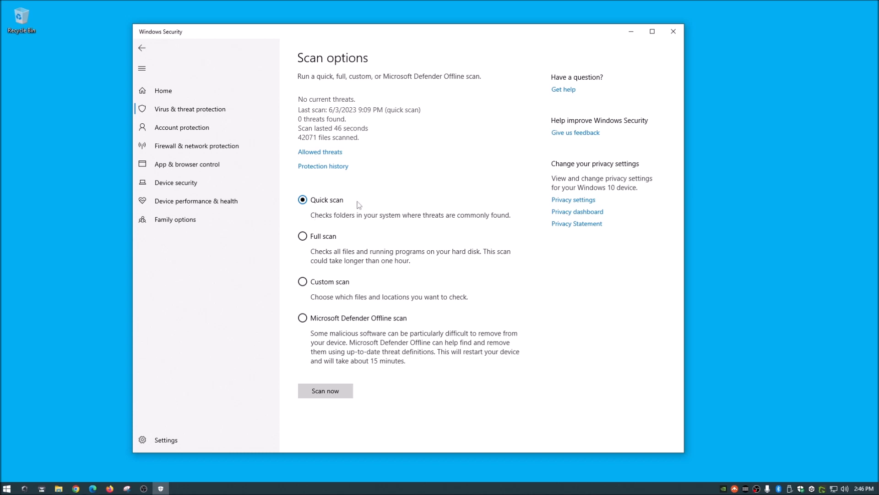
mouse_move(311, 218)
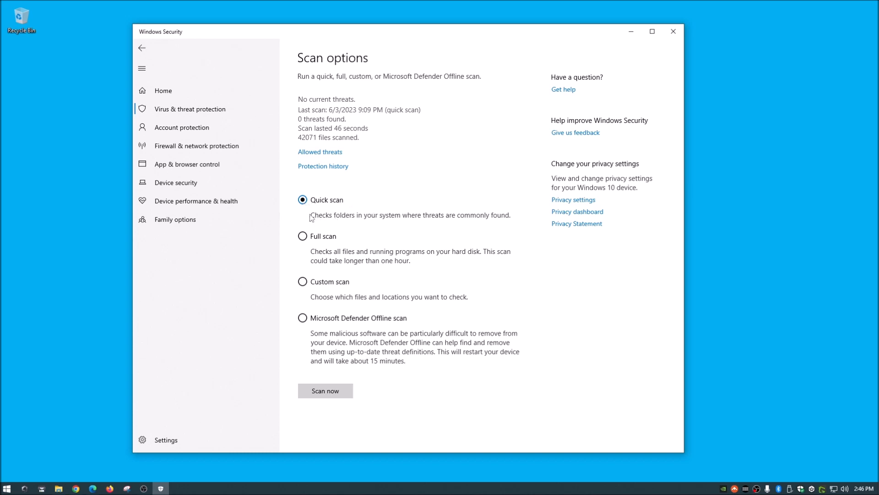
mouse_move(475, 261)
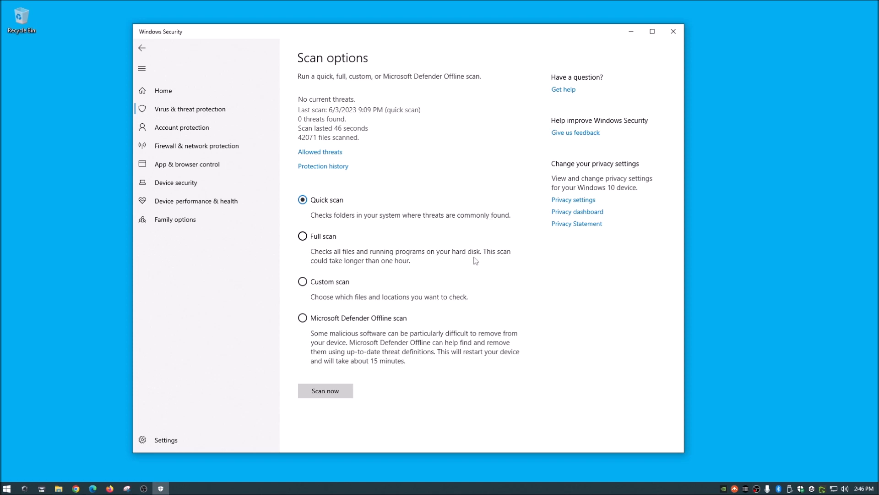
mouse_move(306, 240)
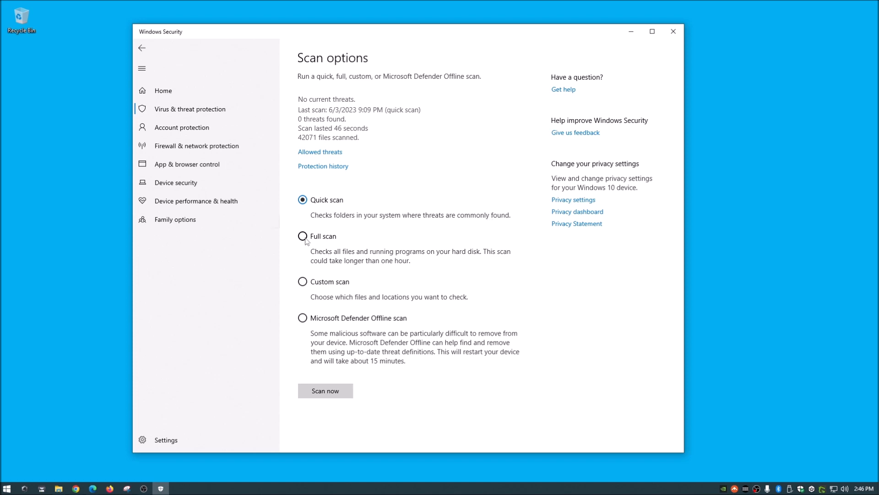
mouse_move(330, 264)
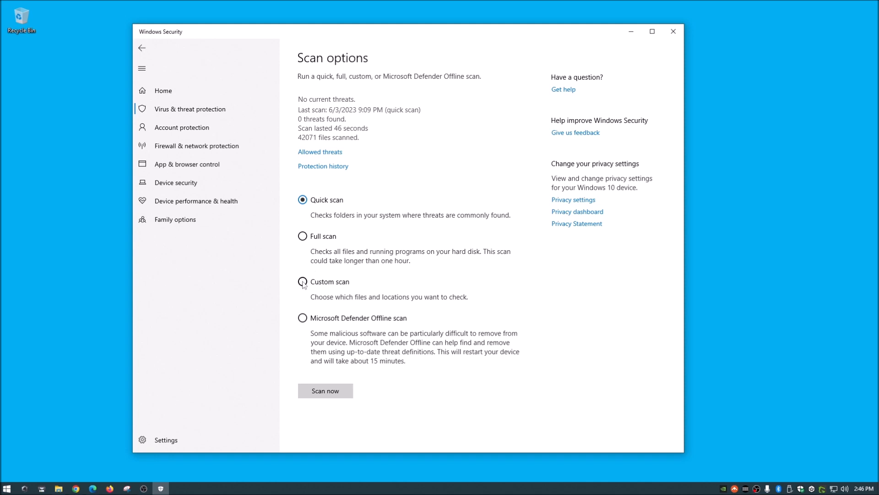
mouse_move(472, 385)
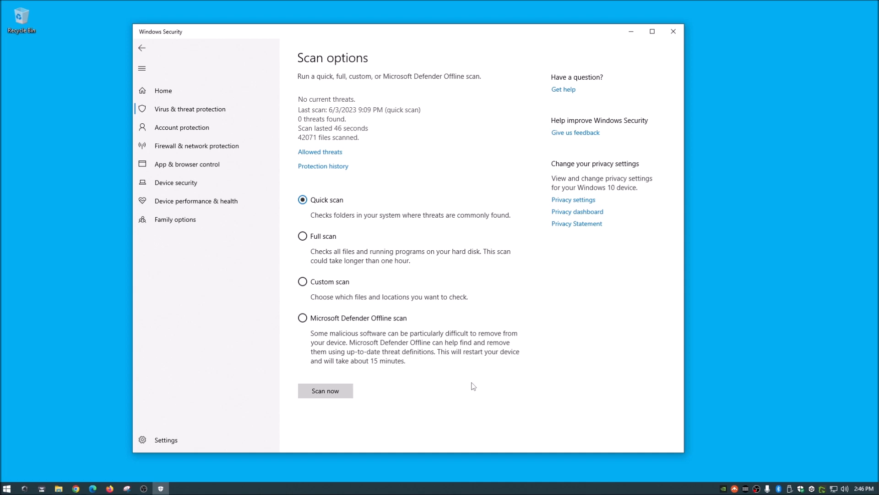
mouse_move(370, 362)
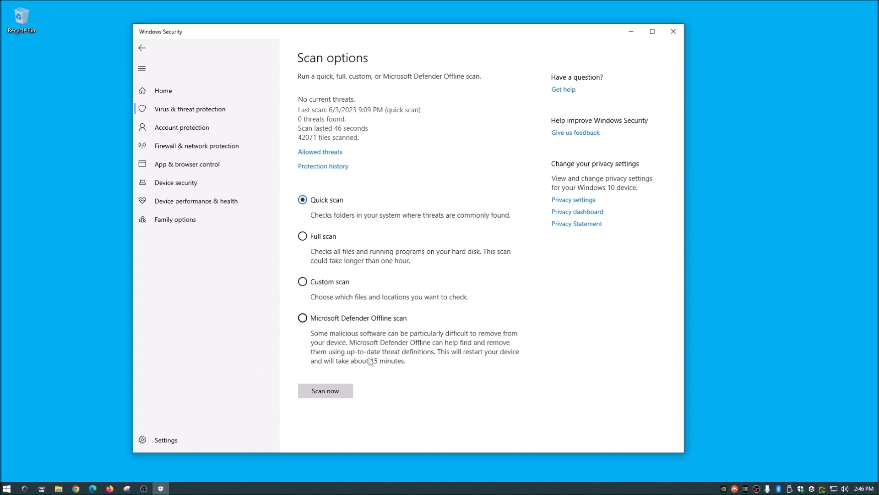
mouse_move(379, 336)
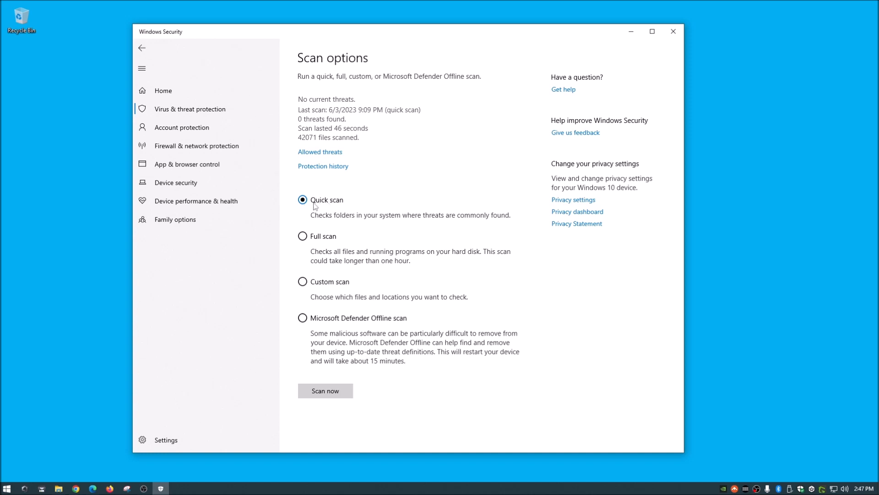
mouse_move(322, 203)
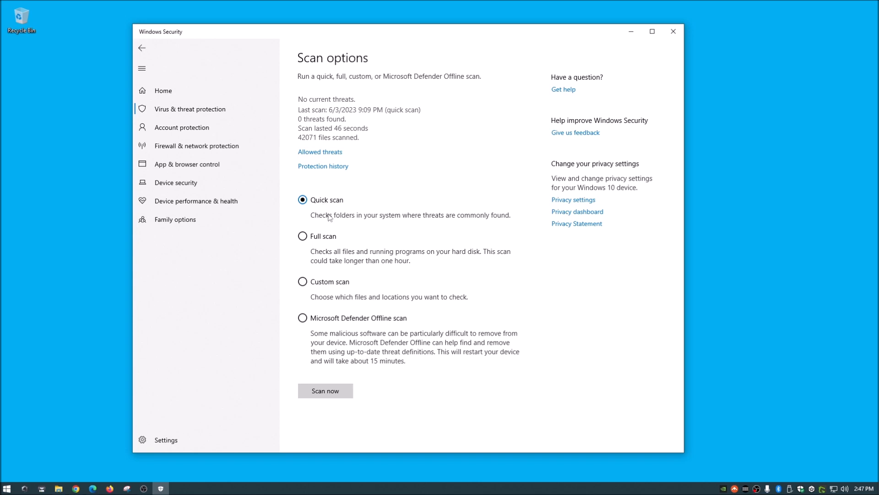
Start a Quick scan from the Virus & threat protection page
left_click(142, 47)
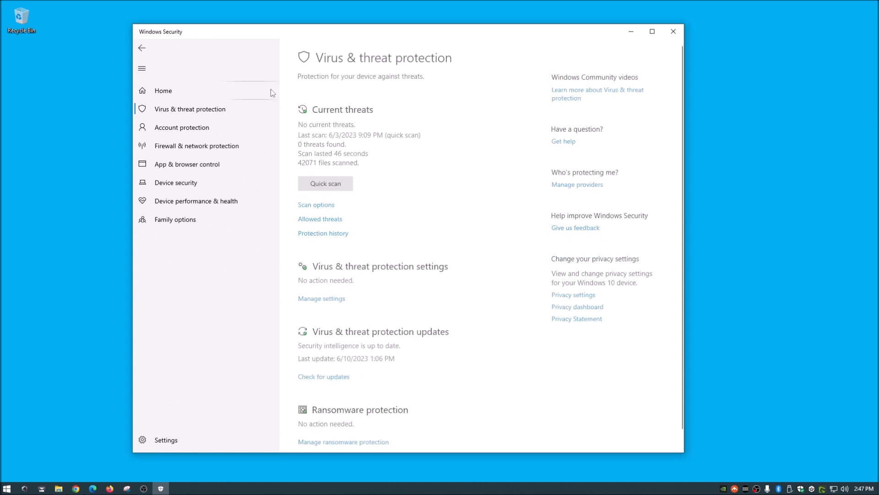
mouse_move(325, 185)
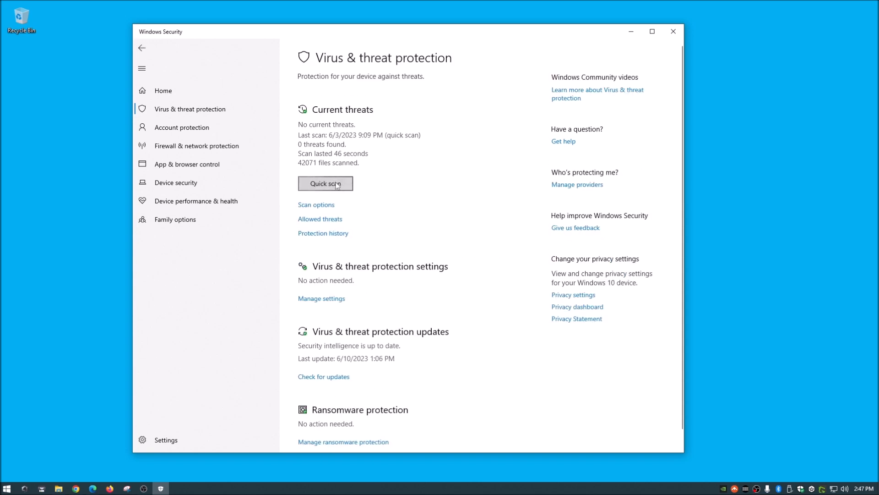
left_click(325, 183)
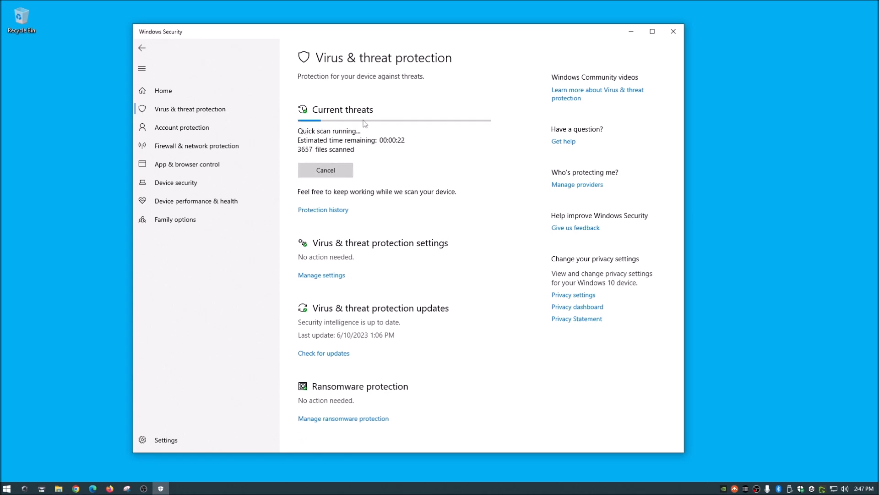
mouse_move(476, 234)
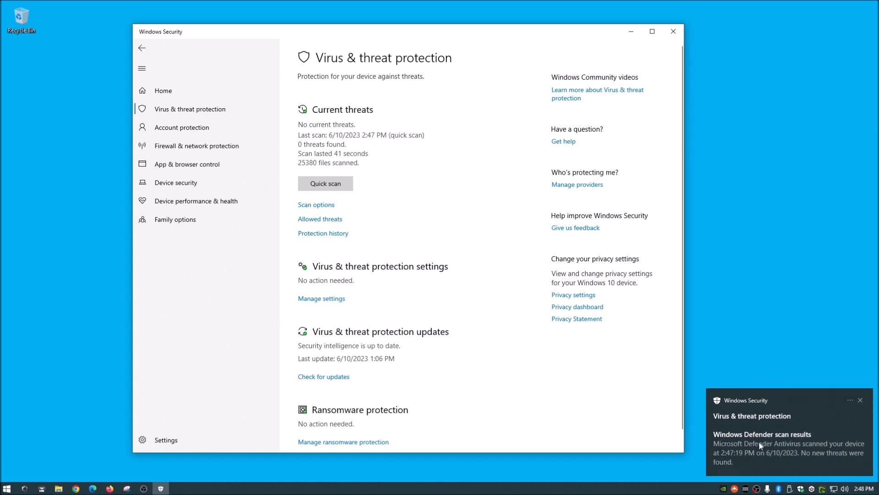
mouse_move(739, 457)
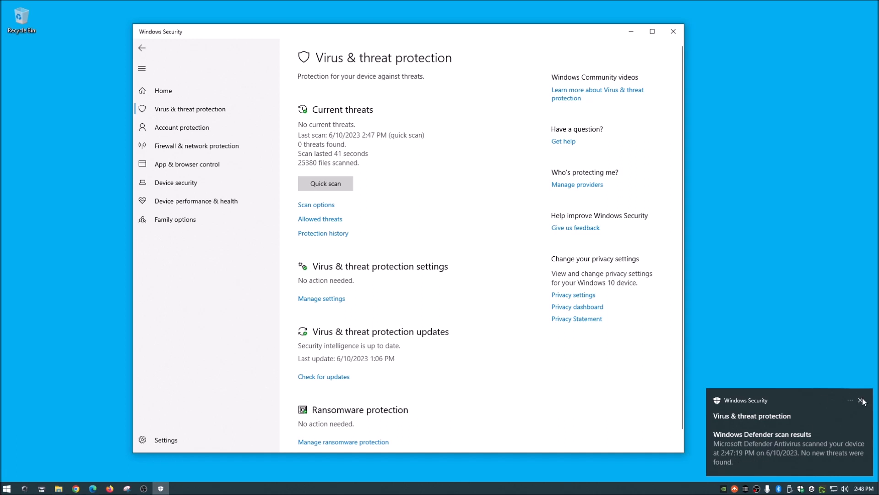
left_click(863, 401)
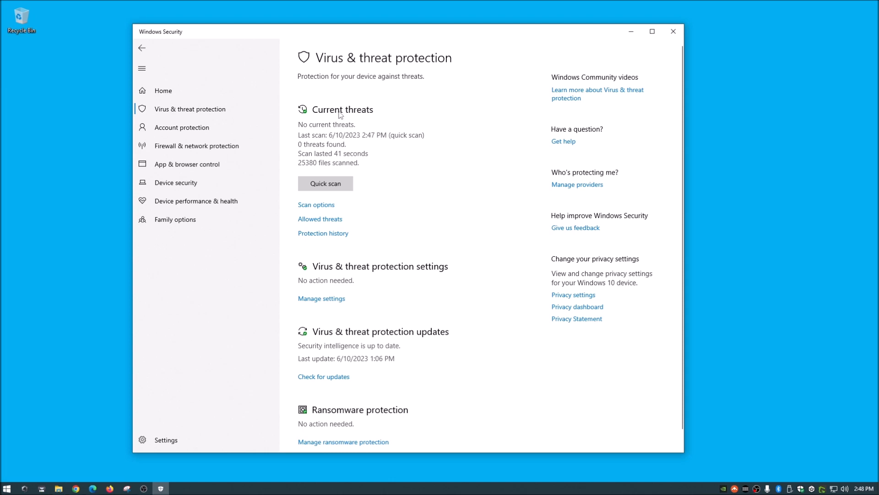
mouse_move(319, 133)
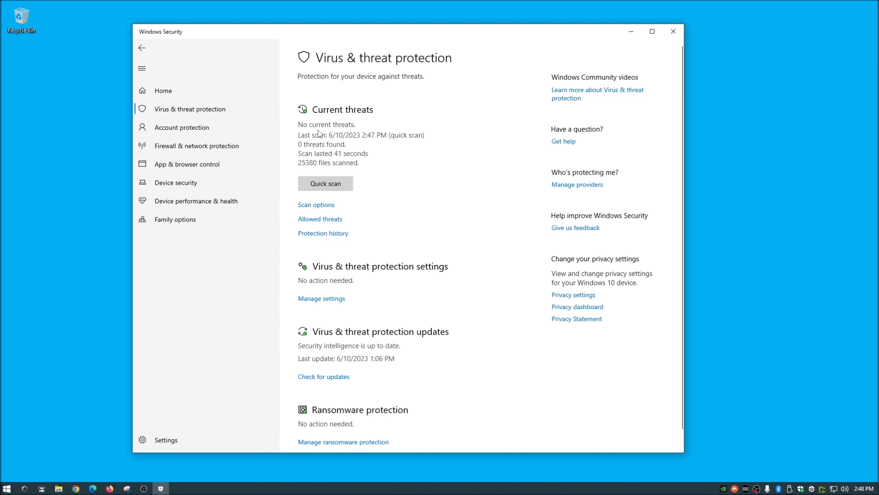
mouse_move(424, 153)
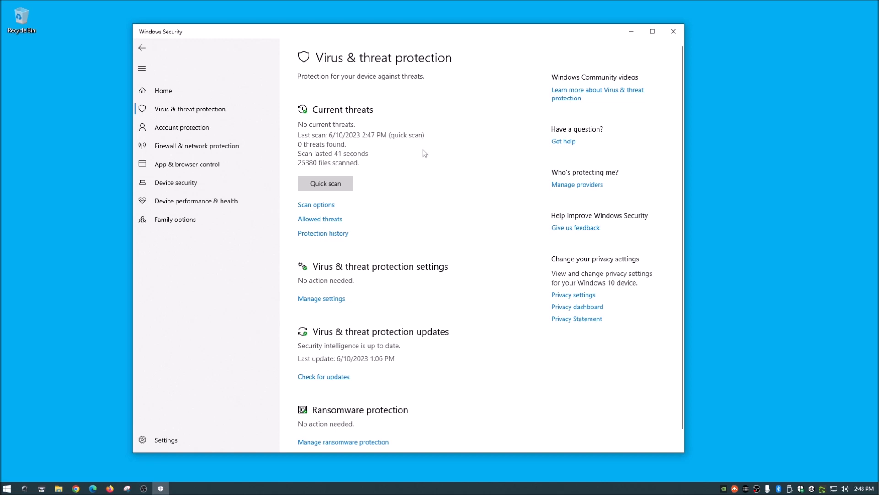
mouse_move(332, 354)
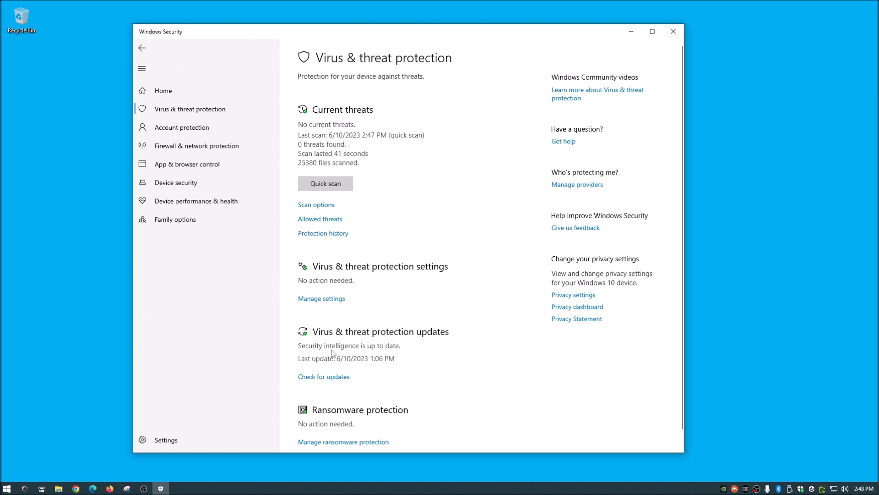
mouse_move(410, 336)
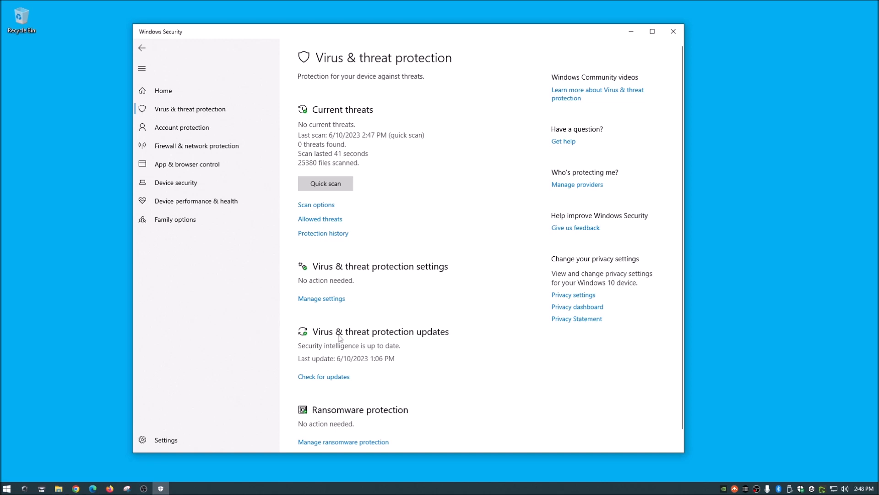
mouse_move(437, 254)
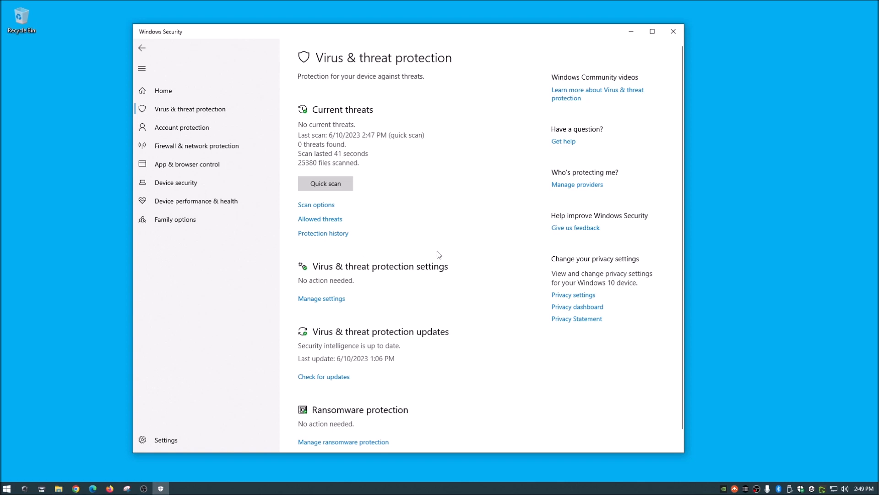
mouse_move(422, 263)
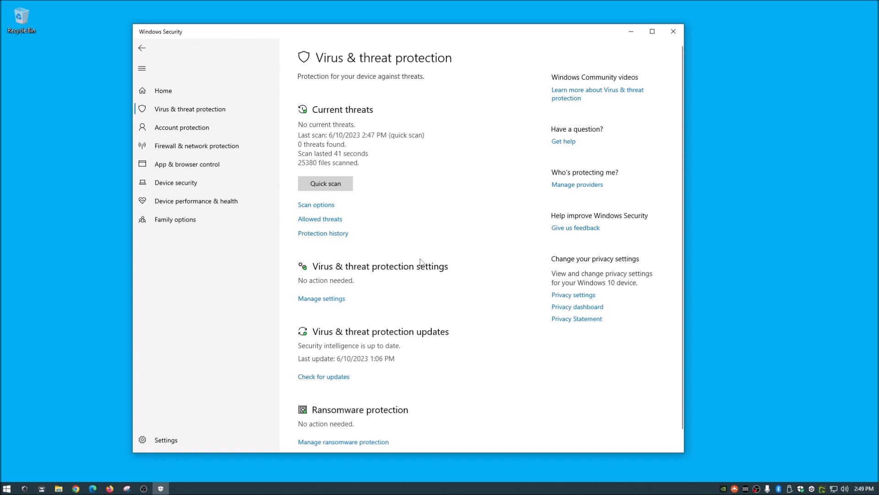
mouse_move(370, 338)
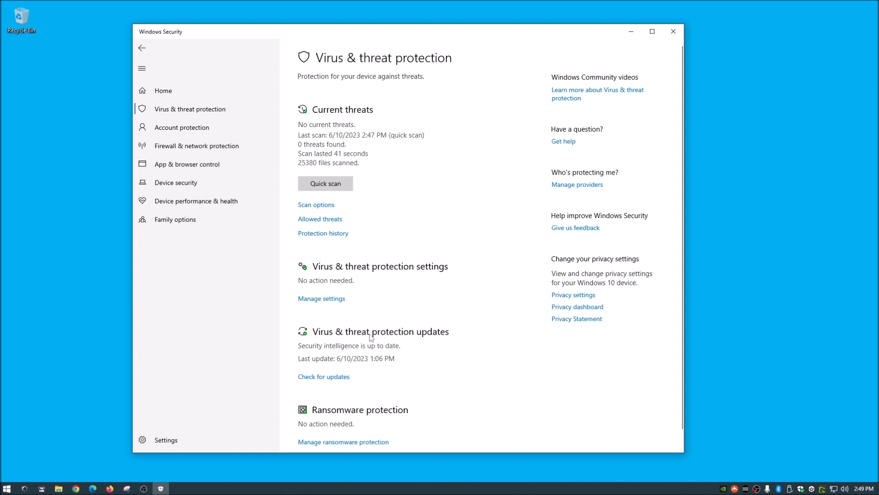
mouse_move(351, 334)
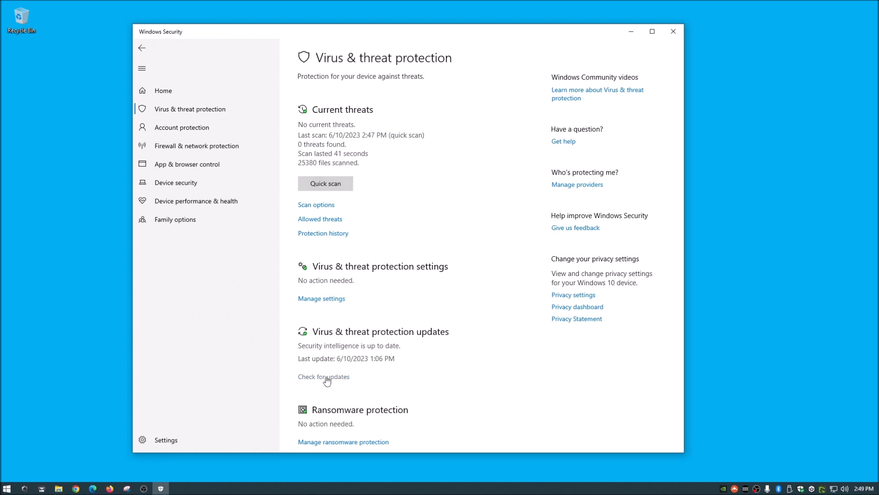
Check for protection updates, bringing security intelligence to version 1.391.1054.0
left_click(323, 377)
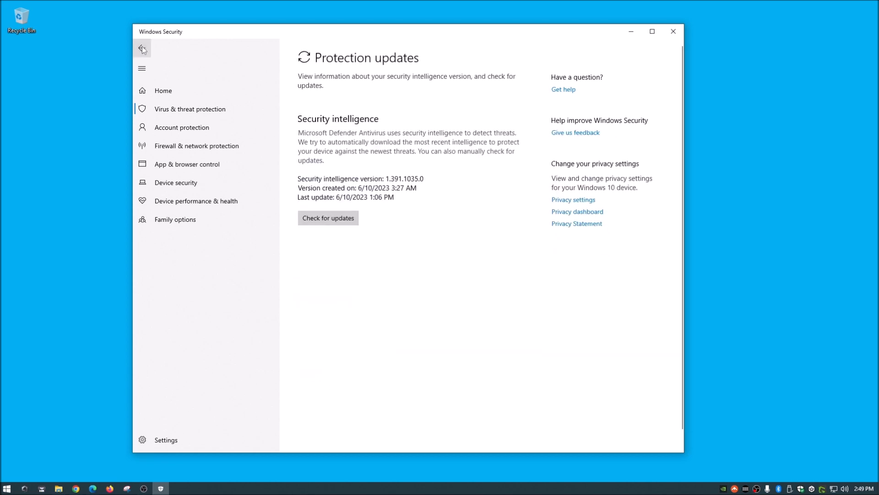
left_click(142, 48)
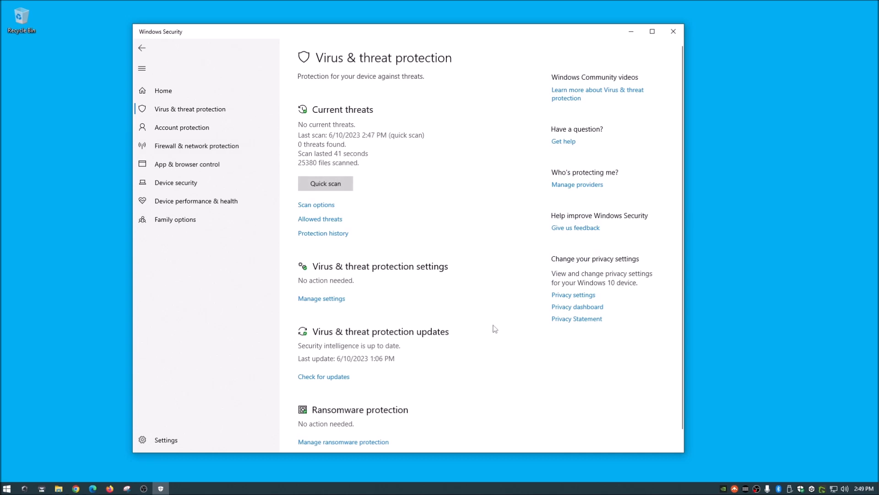
left_click(323, 377)
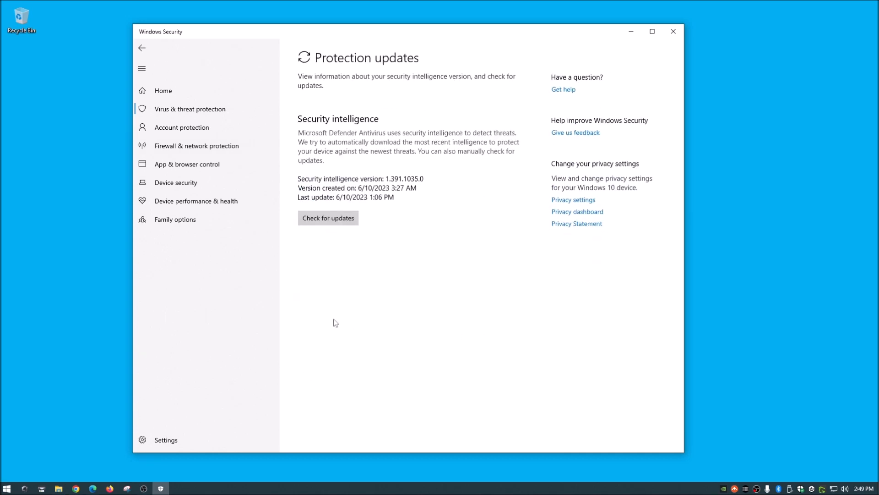
left_click(328, 218)
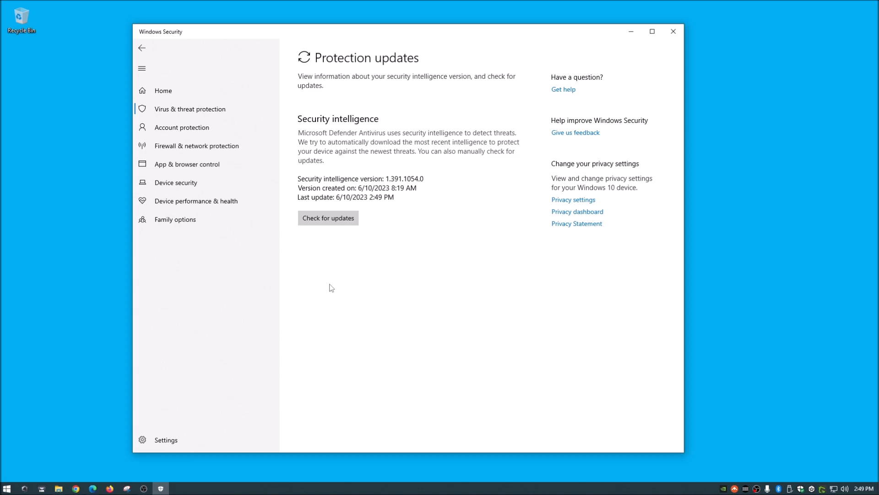
mouse_move(449, 184)
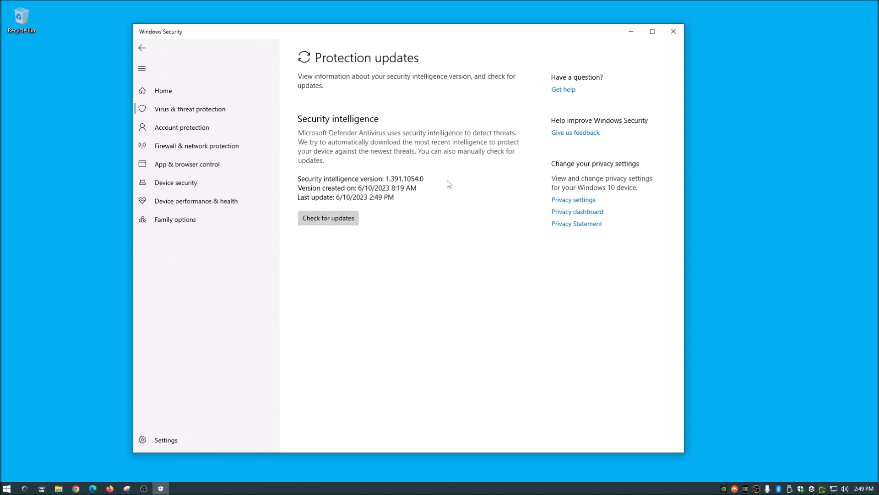
mouse_move(161, 67)
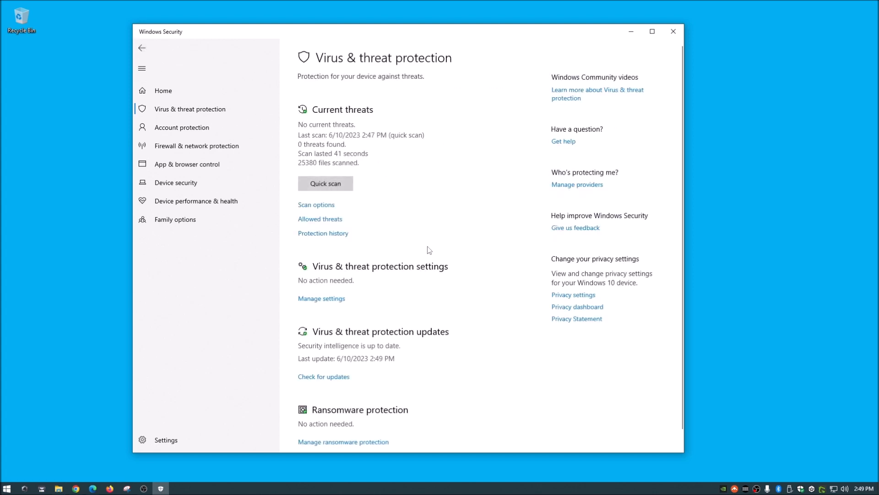
mouse_move(440, 213)
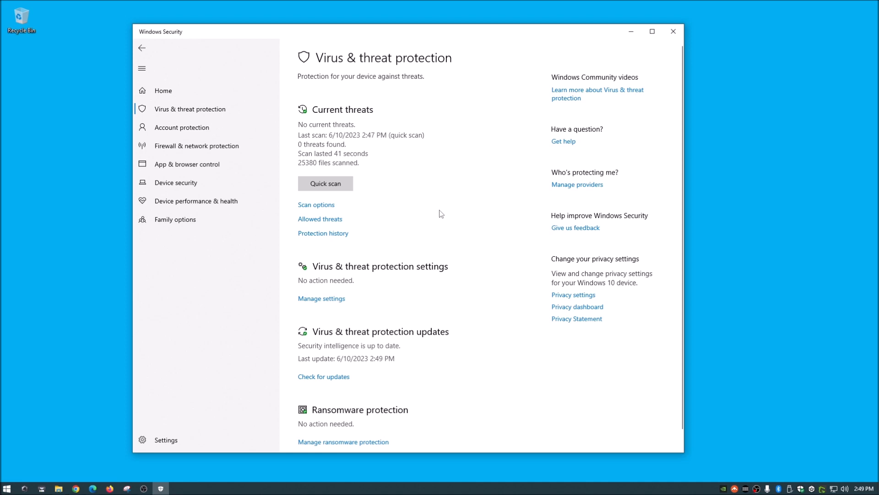
mouse_move(428, 229)
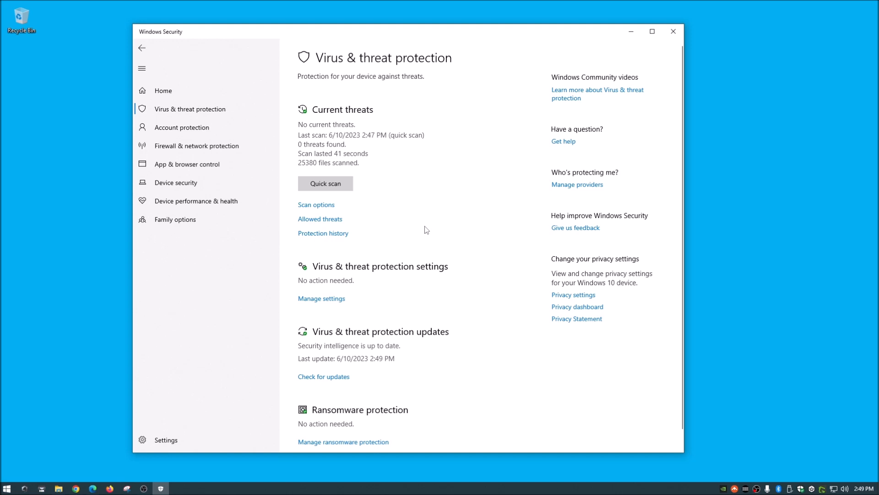
mouse_move(320, 219)
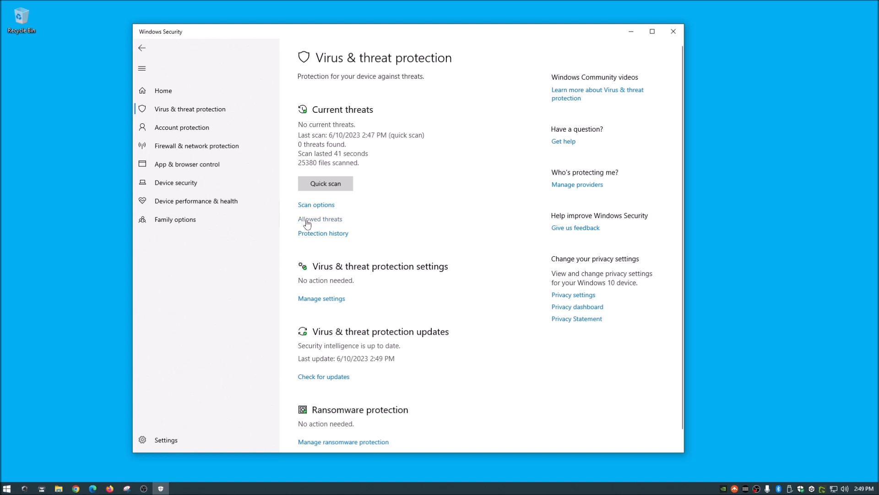
left_click(320, 219)
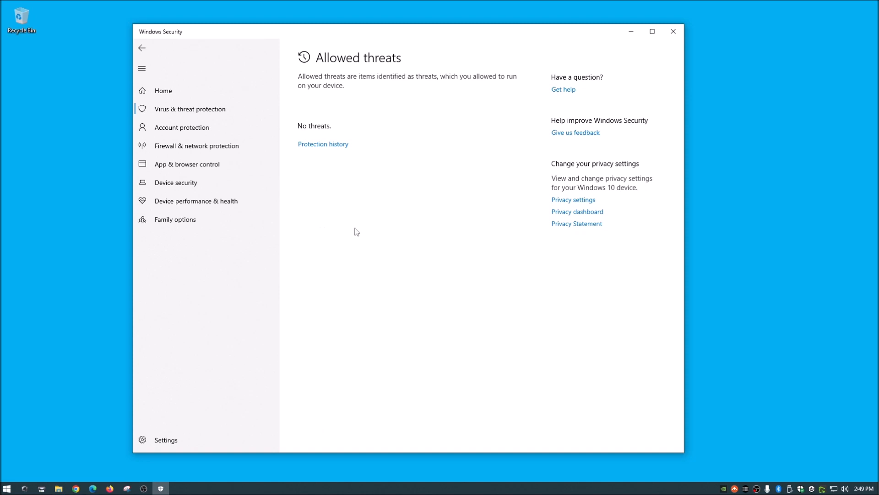
mouse_move(398, 223)
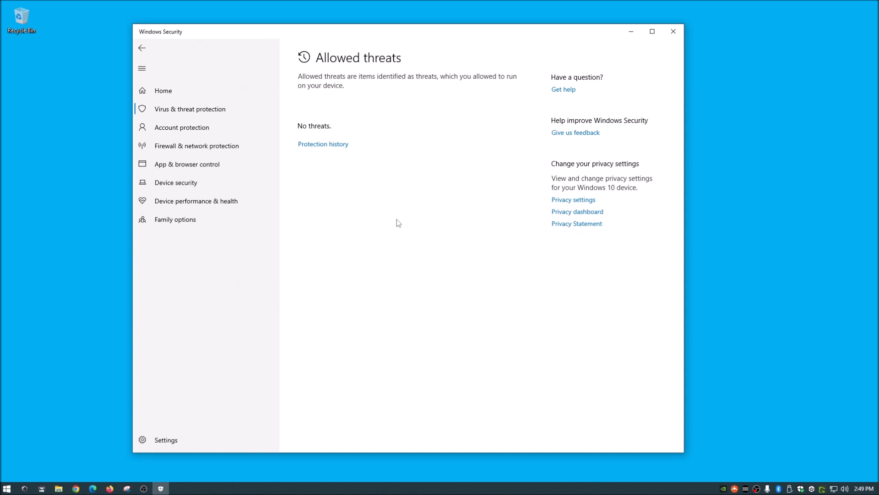
mouse_move(174, 43)
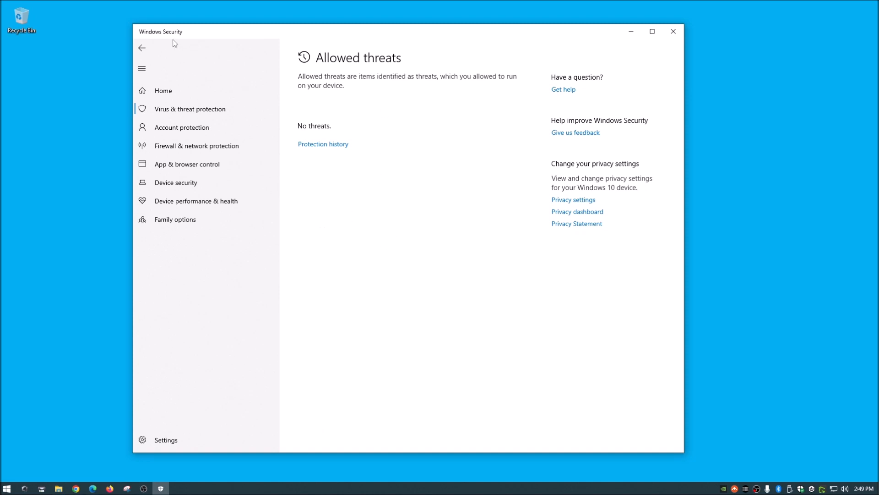
mouse_move(143, 49)
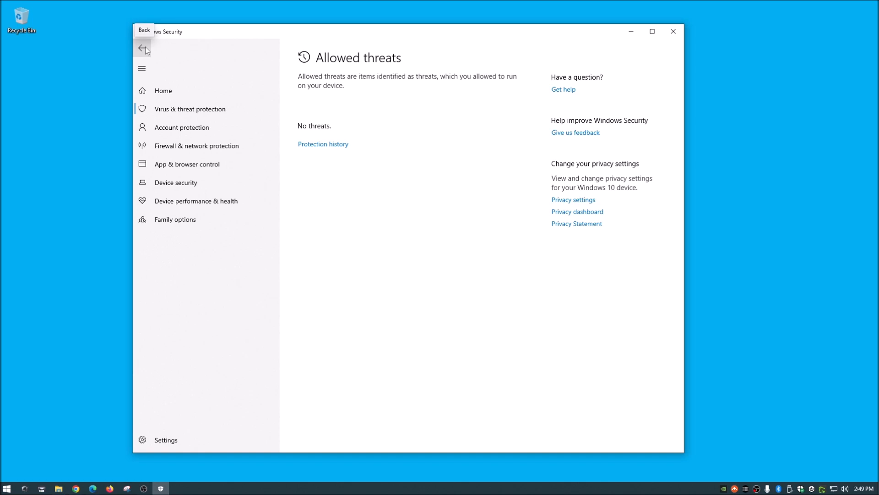
mouse_move(362, 171)
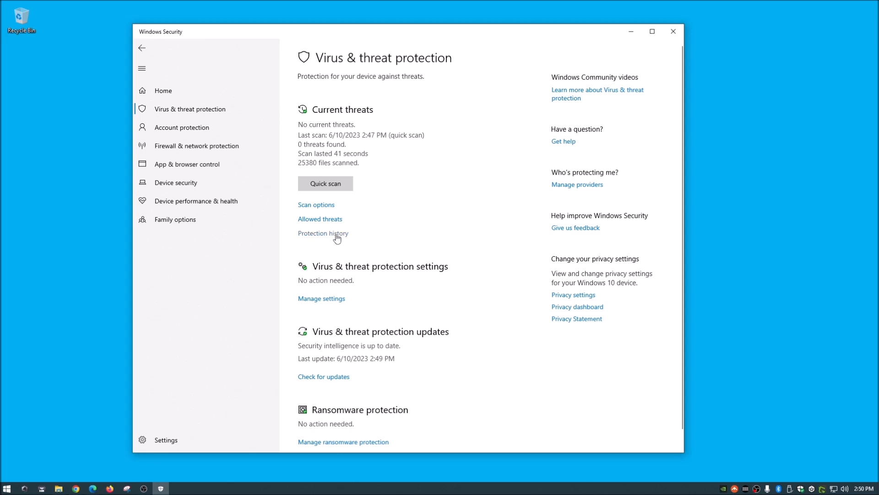
View the Protection history, which lists no recent actions
left_click(323, 233)
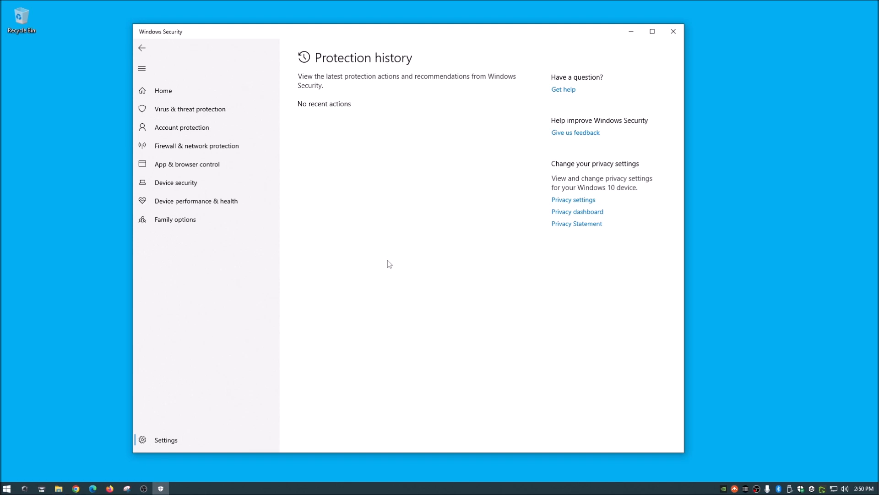
mouse_move(375, 219)
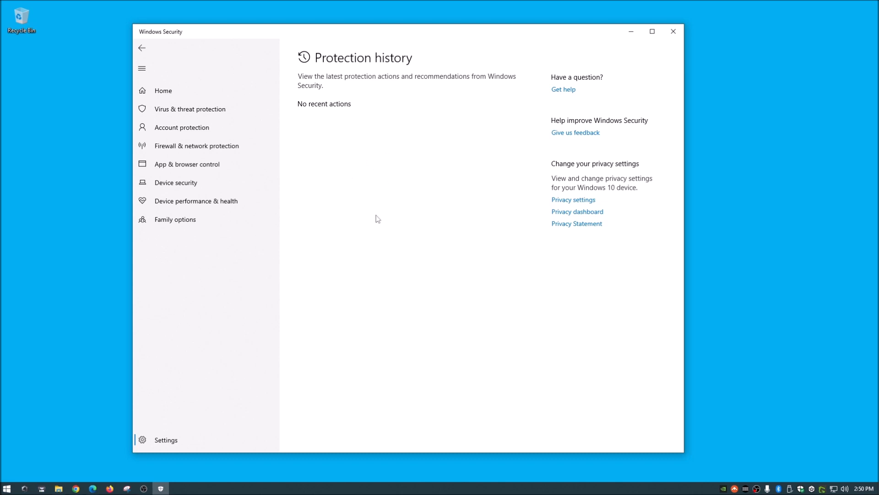
Go back to the Virus & threat protection overview reporting no threats
left_click(190, 109)
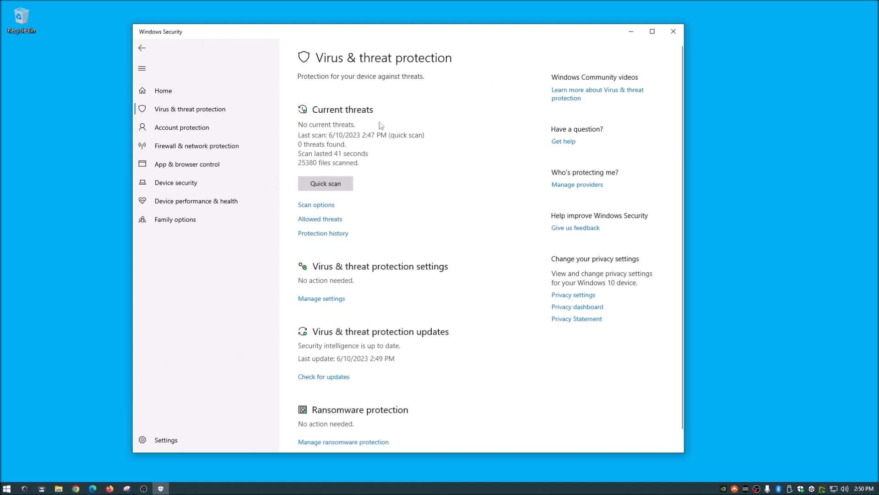
mouse_move(500, 130)
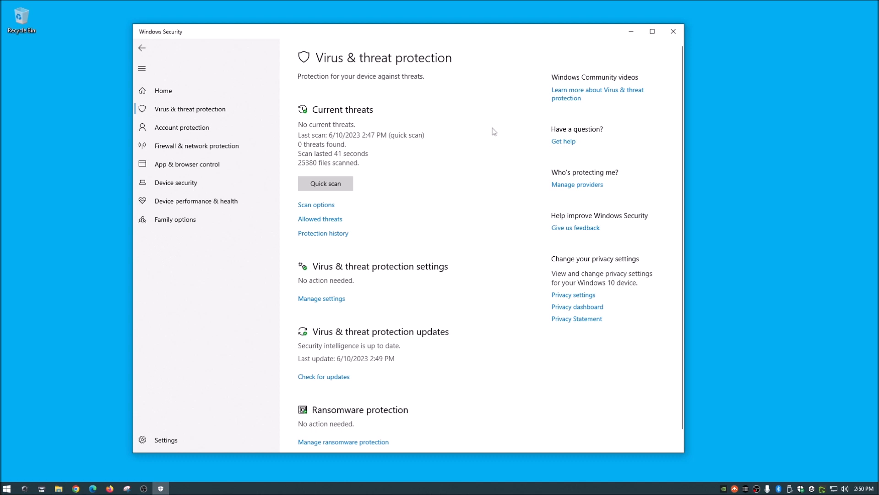
mouse_move(441, 288)
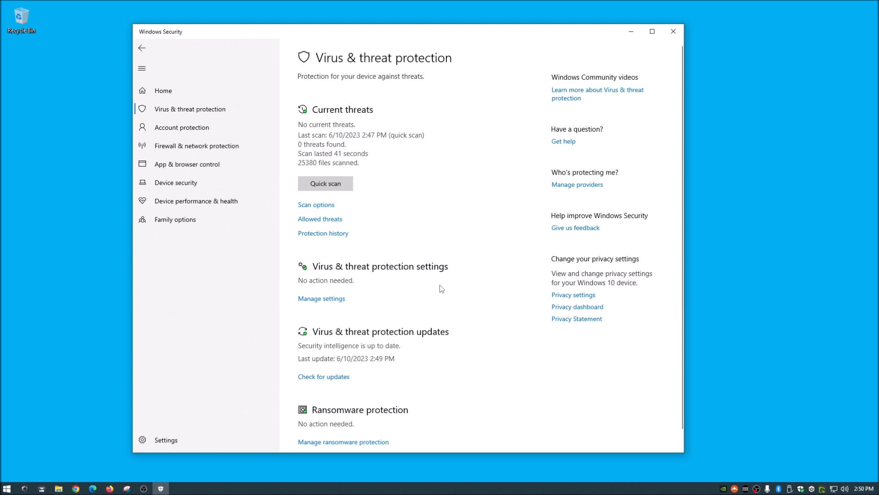
mouse_move(391, 128)
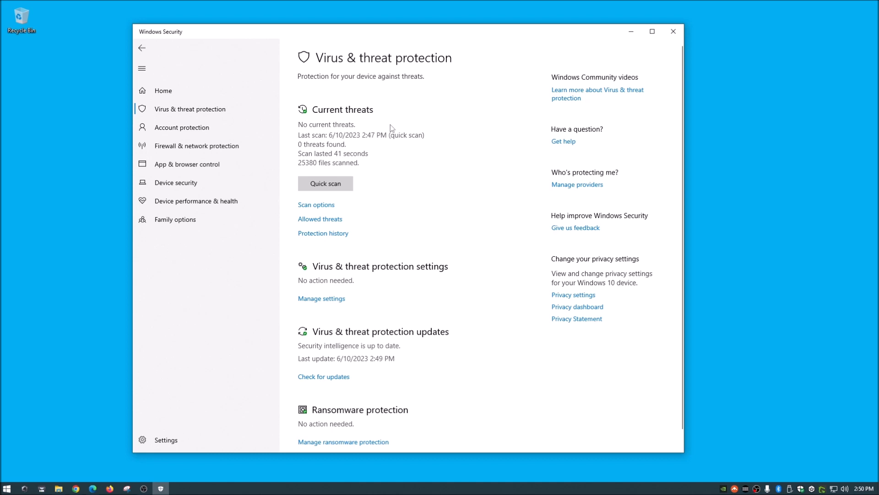
mouse_move(344, 135)
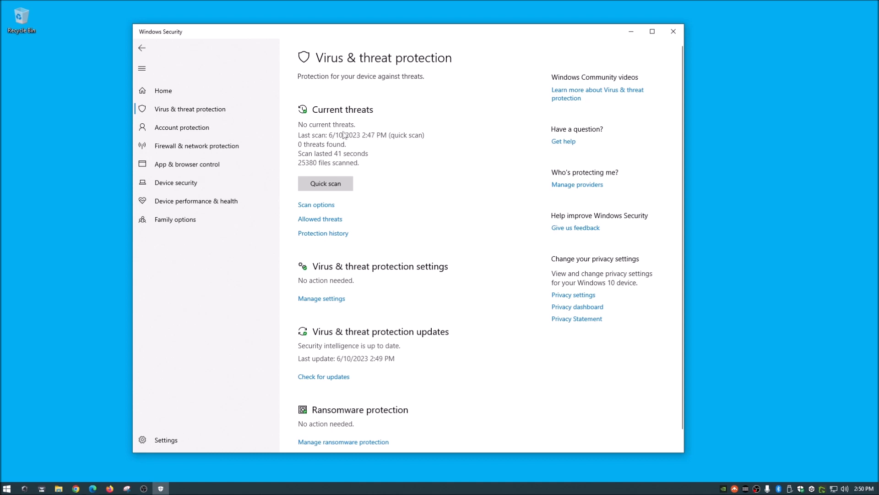
mouse_move(351, 36)
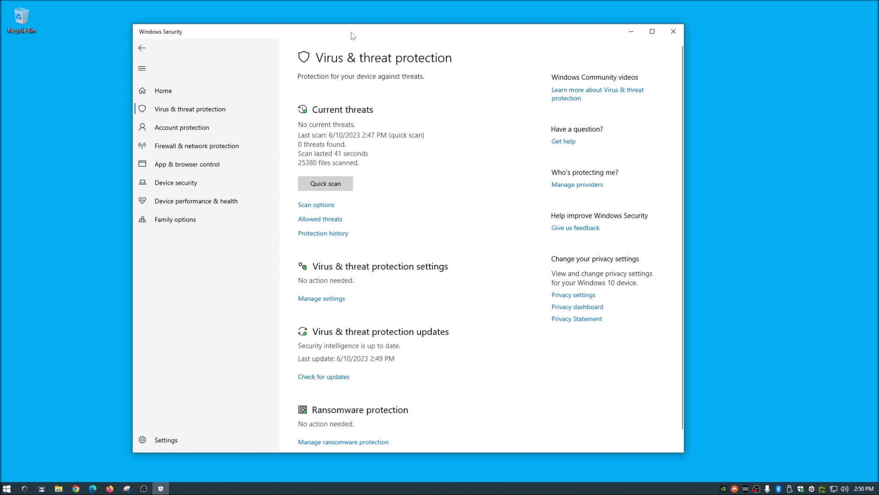